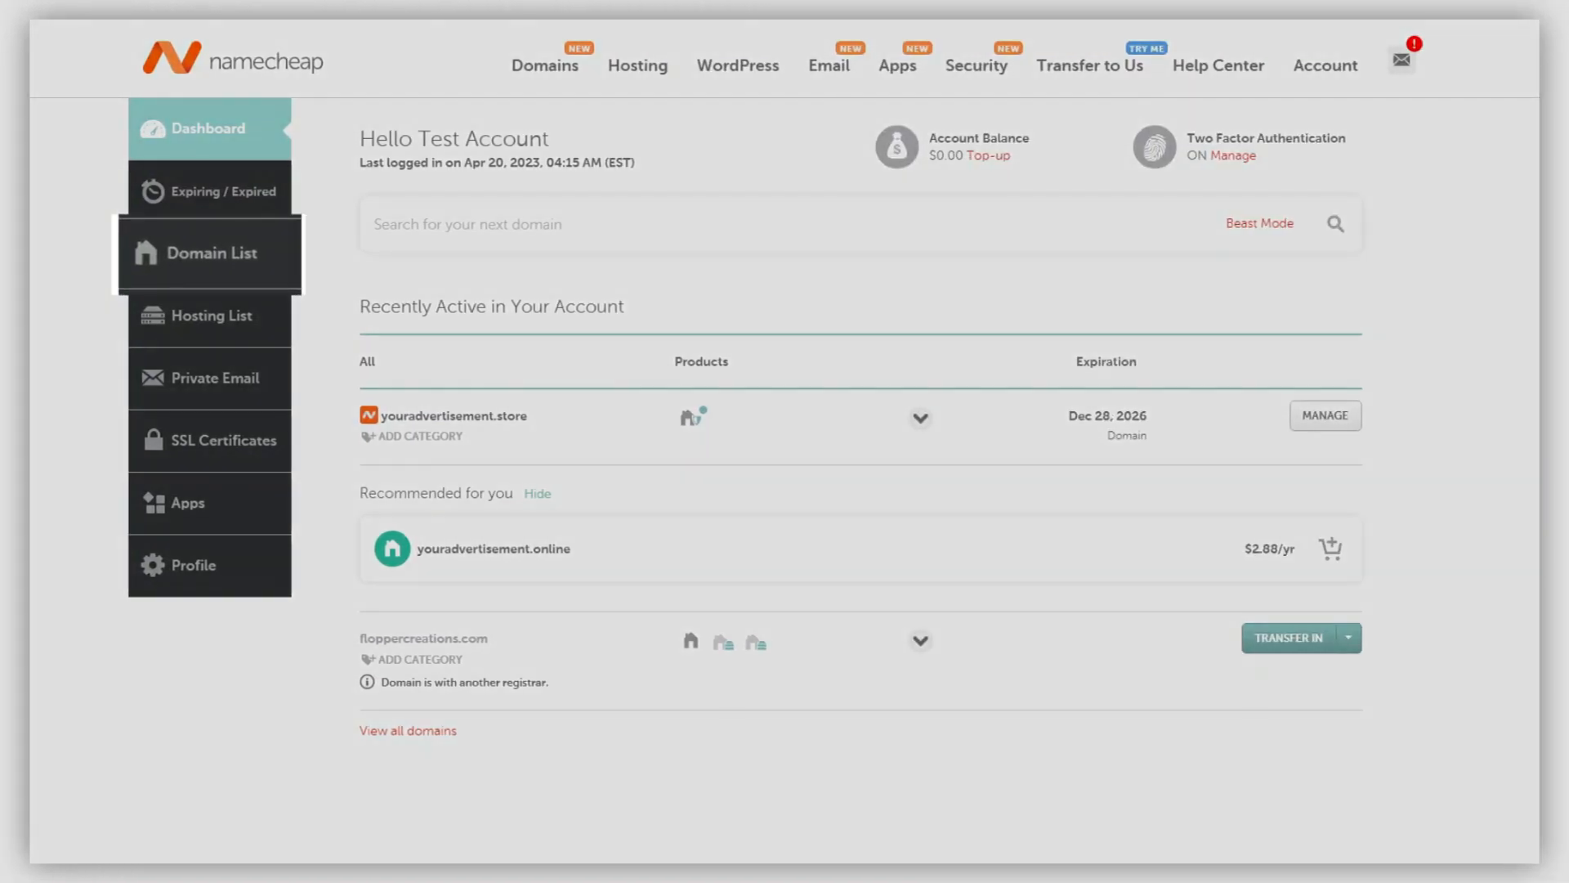
# Go to youradvertisement.store's management page from the Domain List.
pyautogui.click(209, 252)
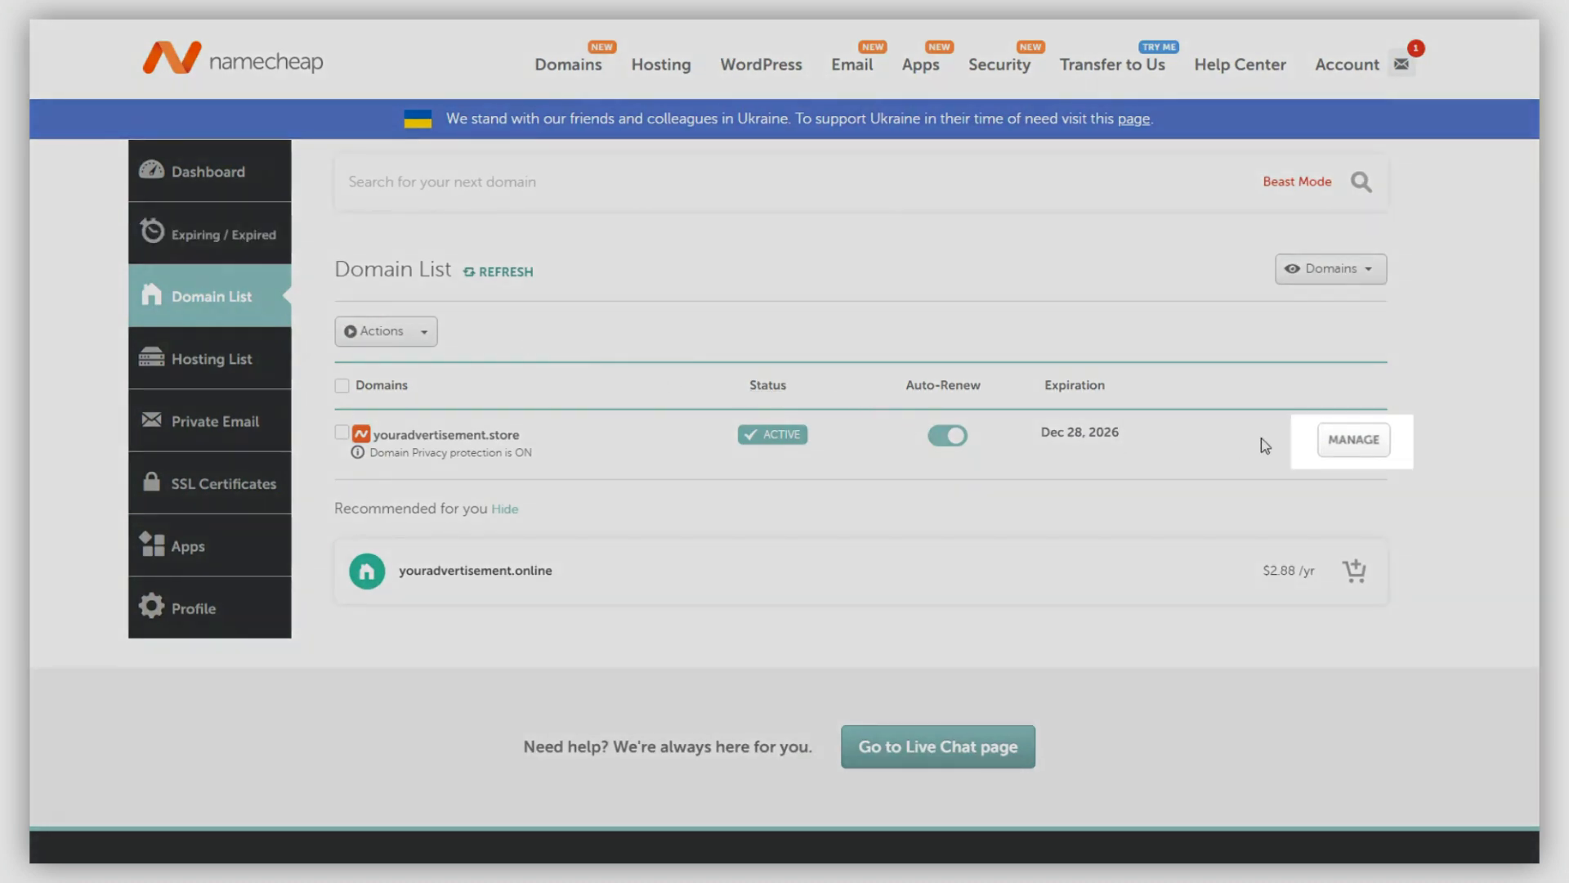
pyautogui.click(1352, 439)
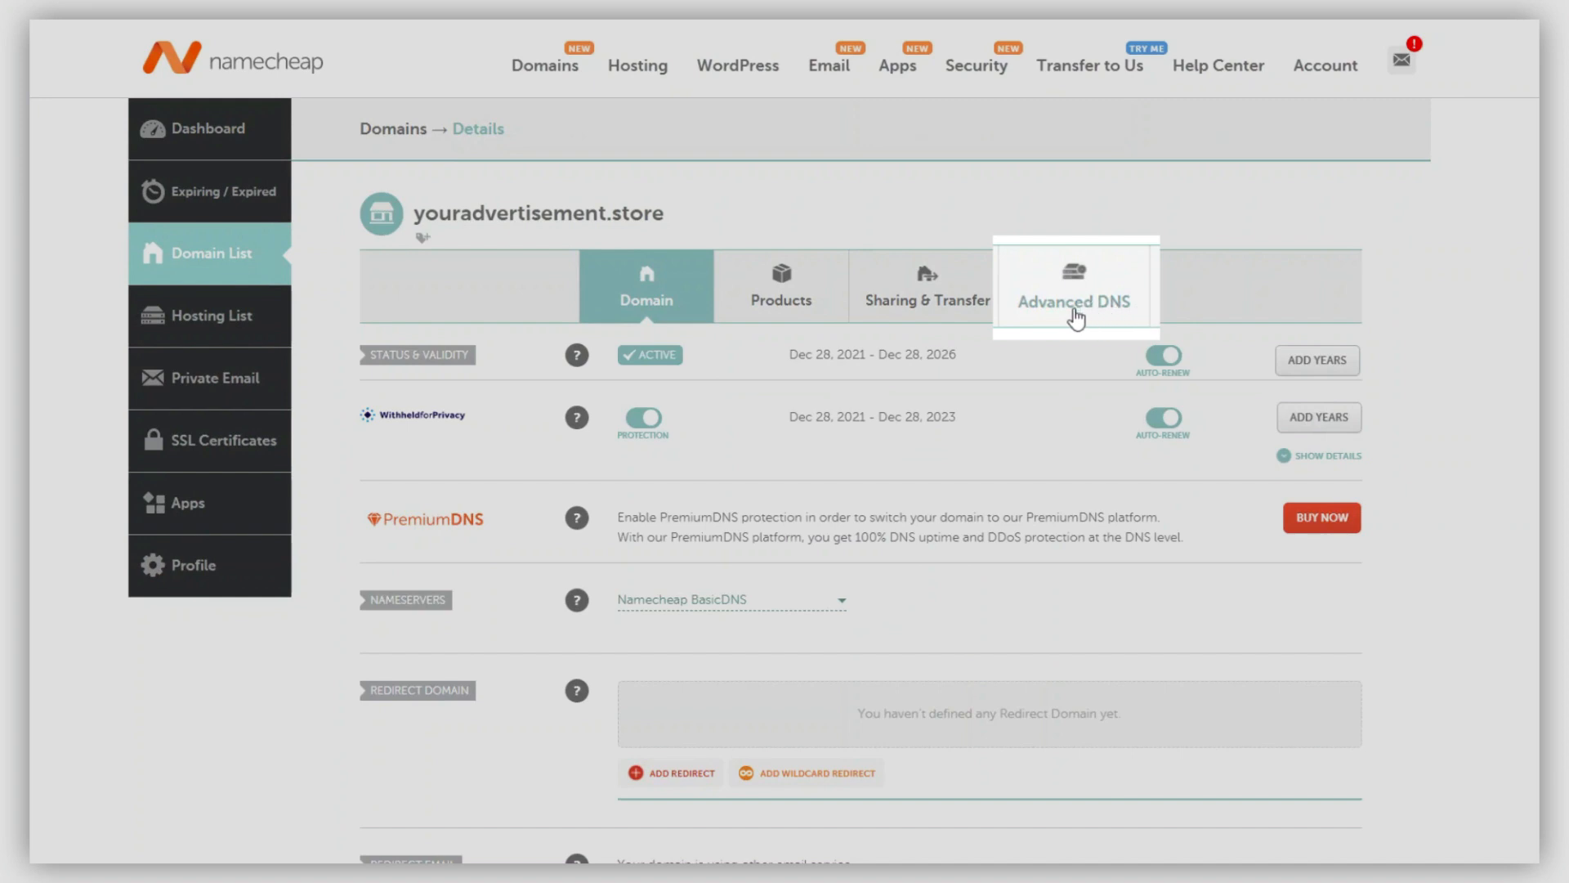
# Select Wix from the DNS template list under Advanced DNS.
pyautogui.click(1071, 291)
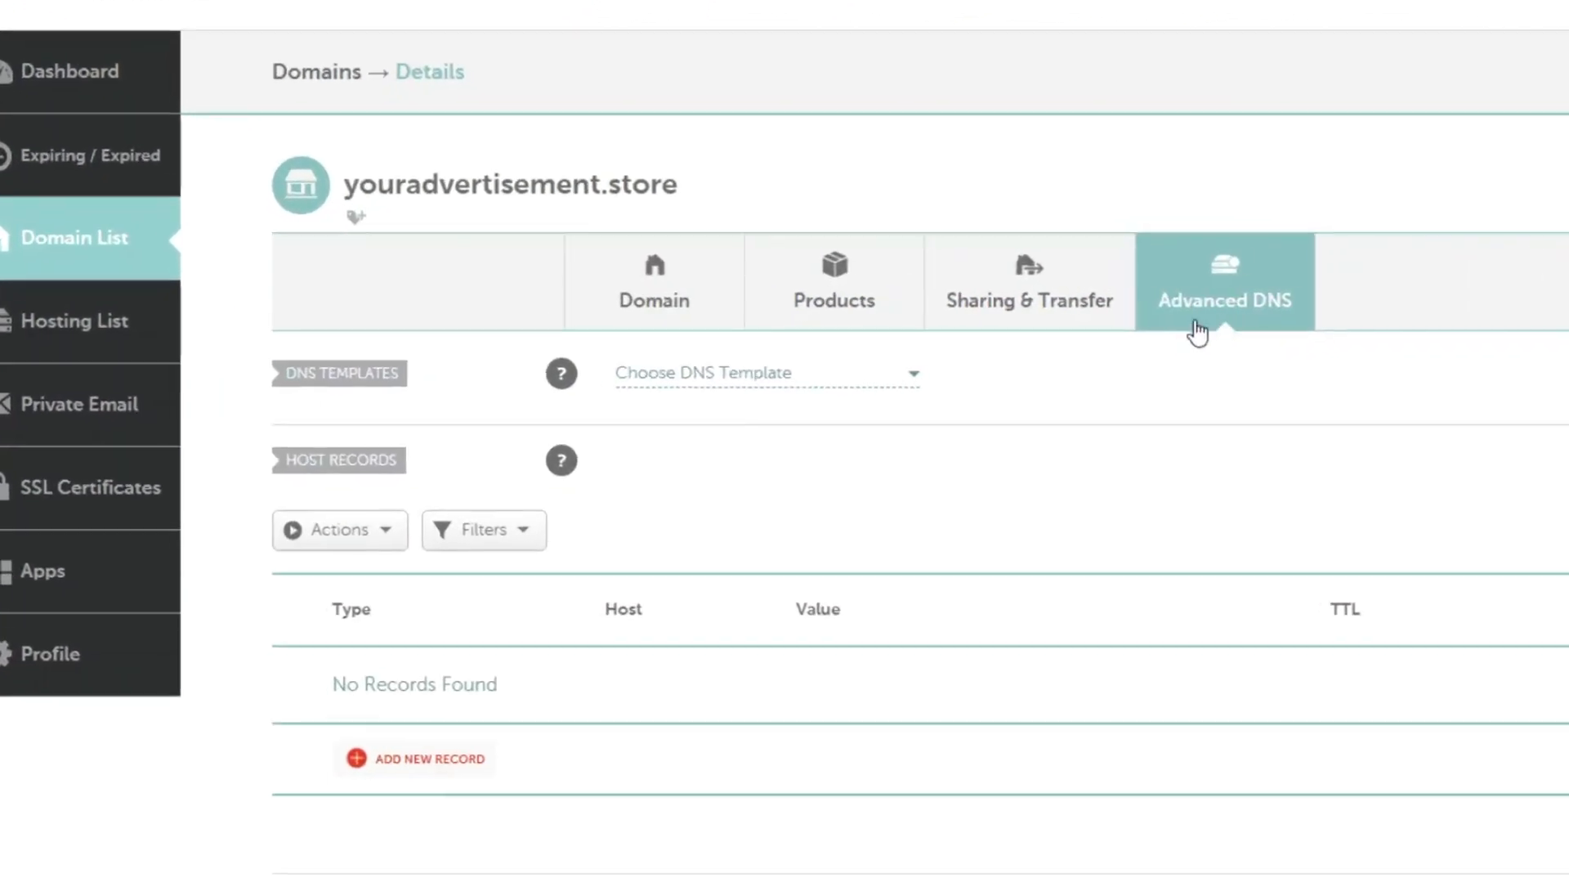
pyautogui.click(765, 373)
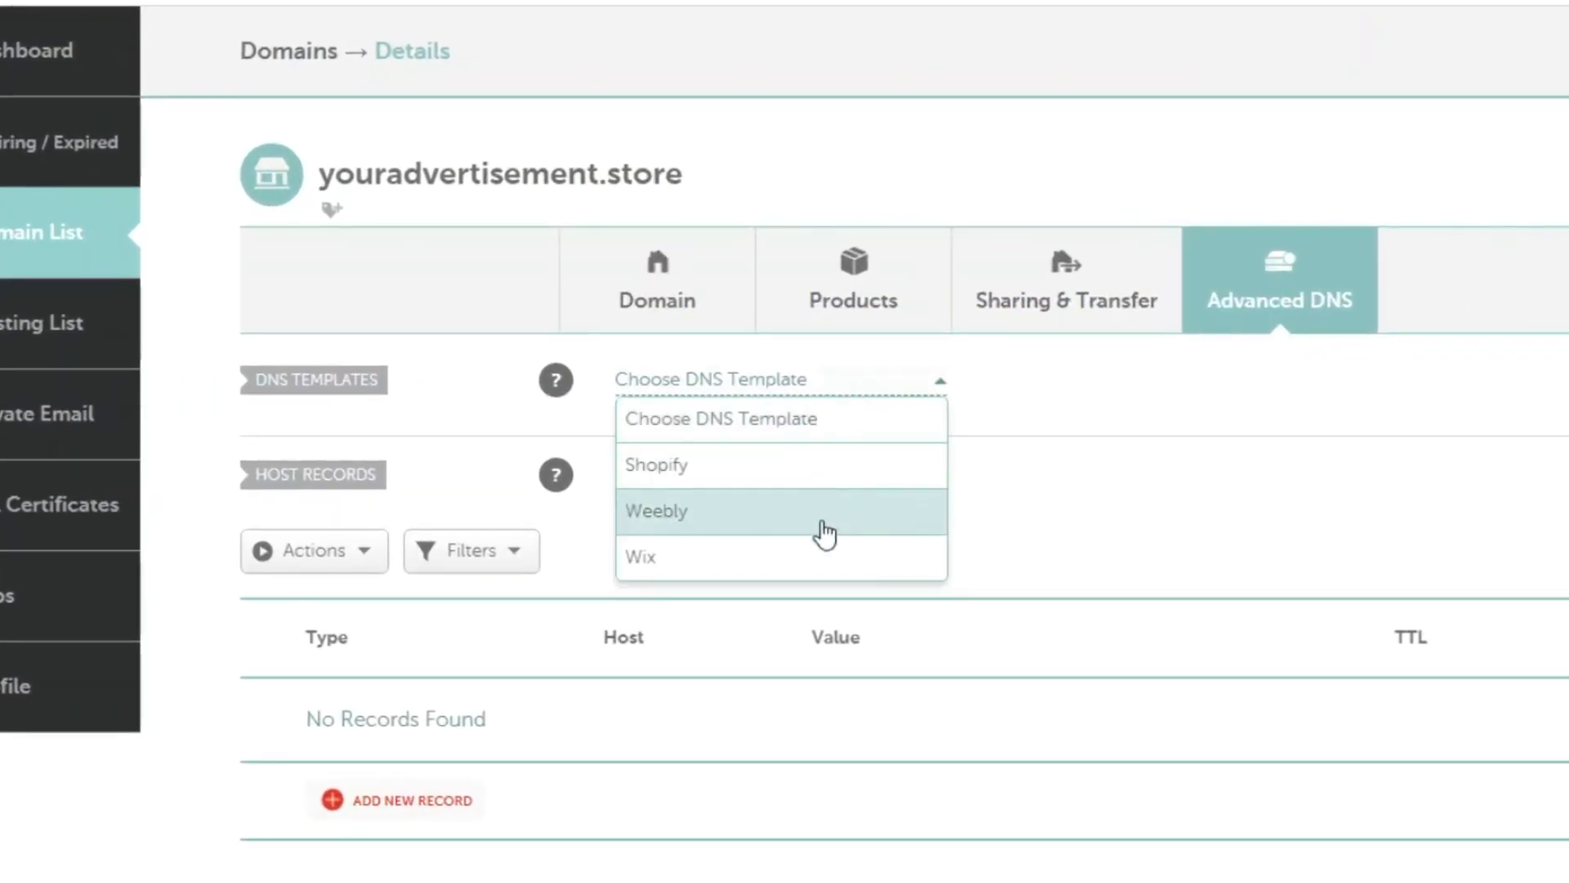
pyautogui.click(639, 556)
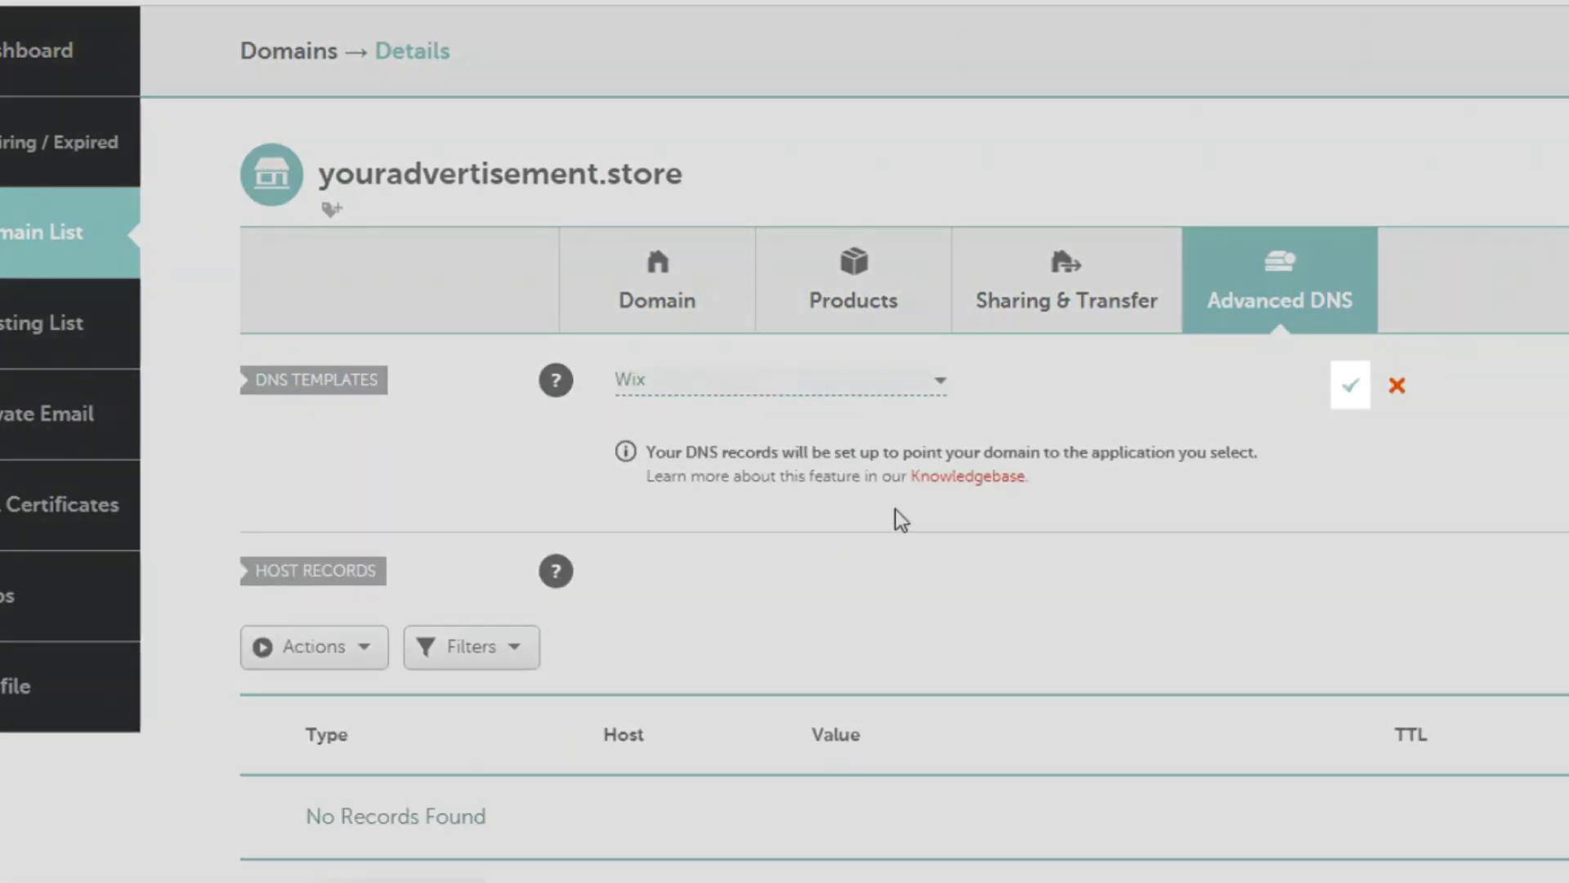
# Confirm the Wix template, adding the @ A record and m/www wixdns CNAME records.
pyautogui.click(1351, 384)
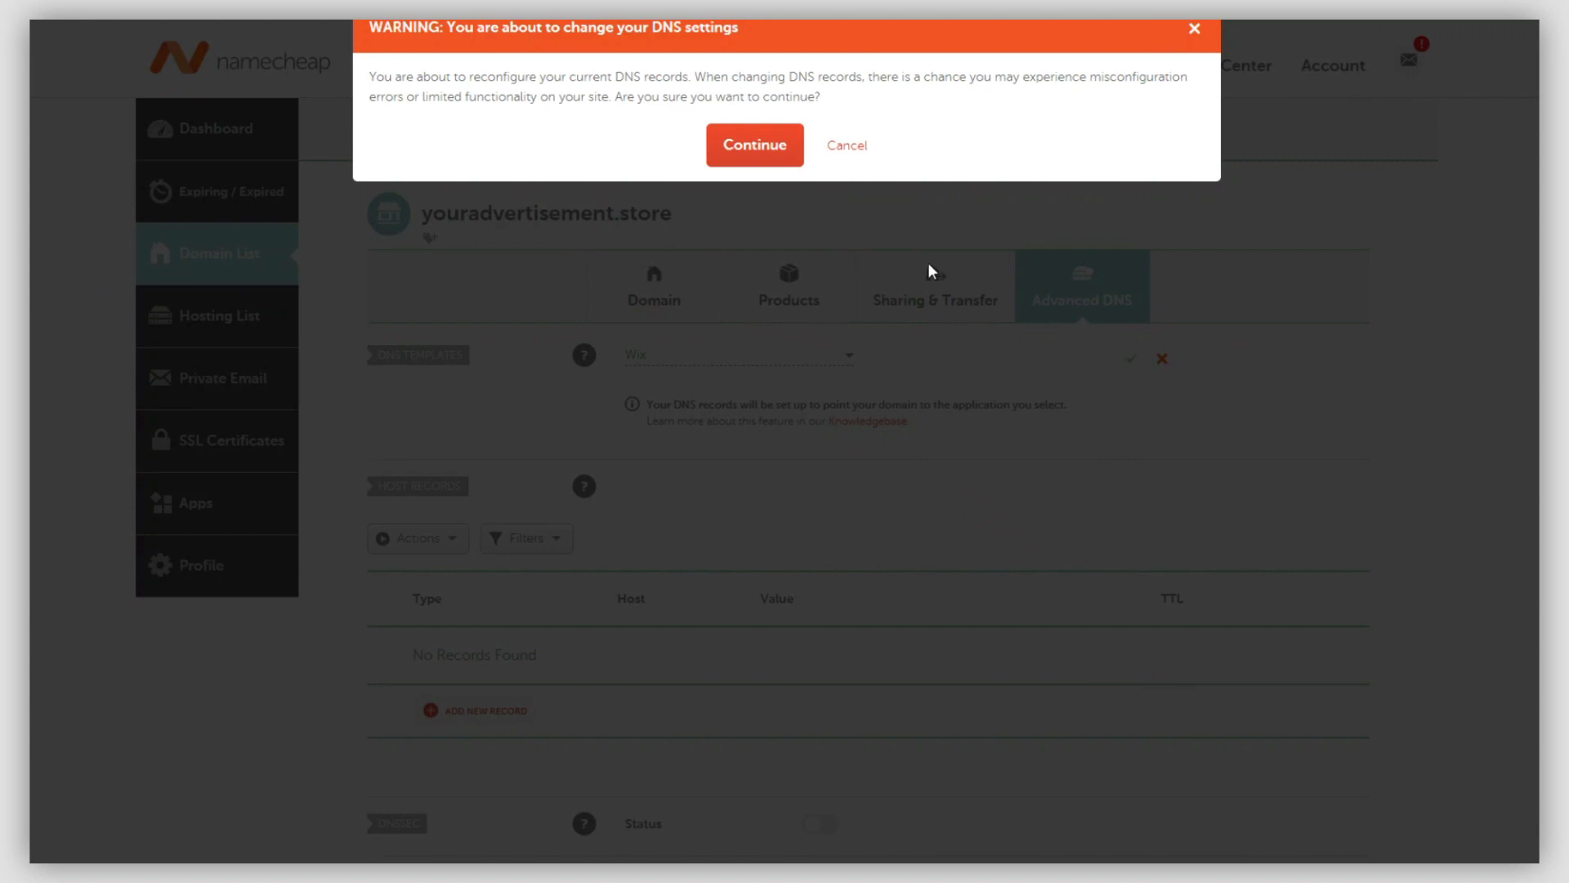
pyautogui.click(754, 146)
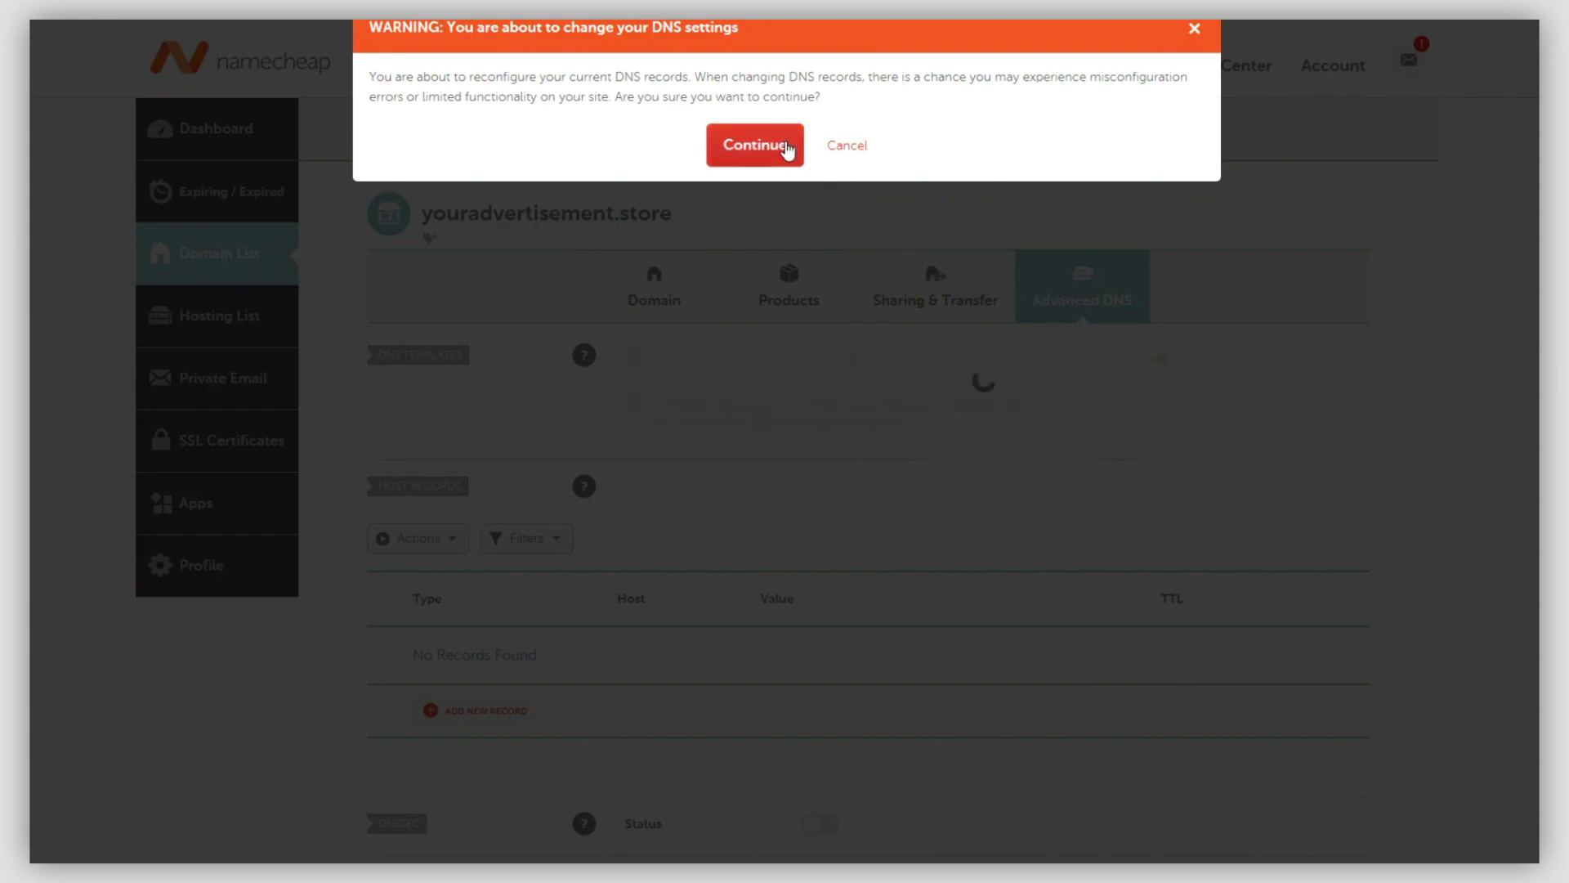
pyautogui.click(754, 144)
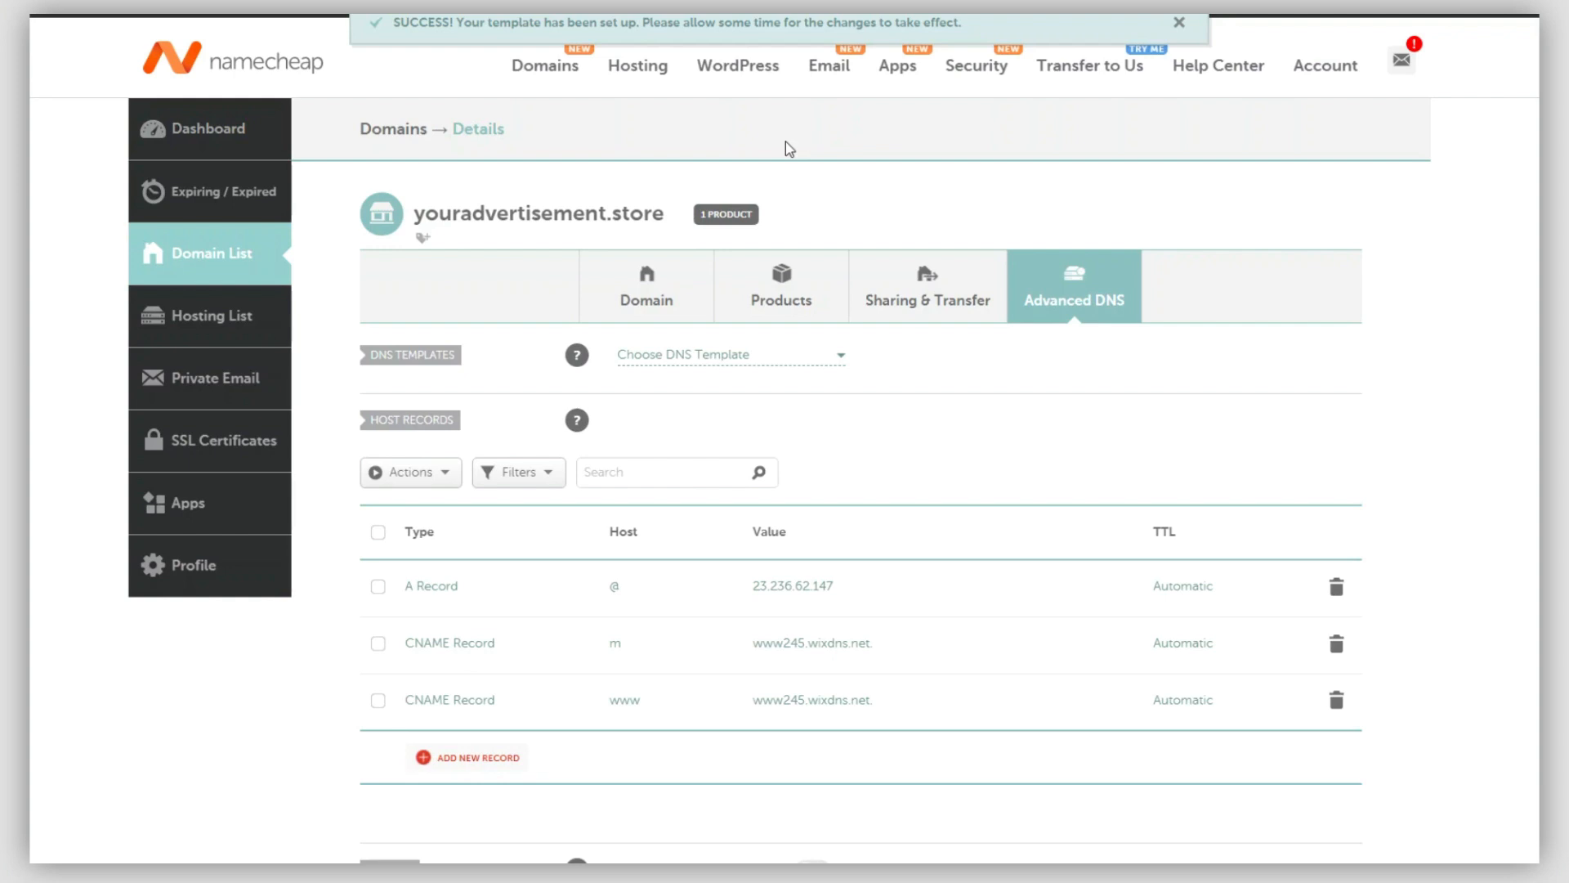
pyautogui.click(1179, 21)
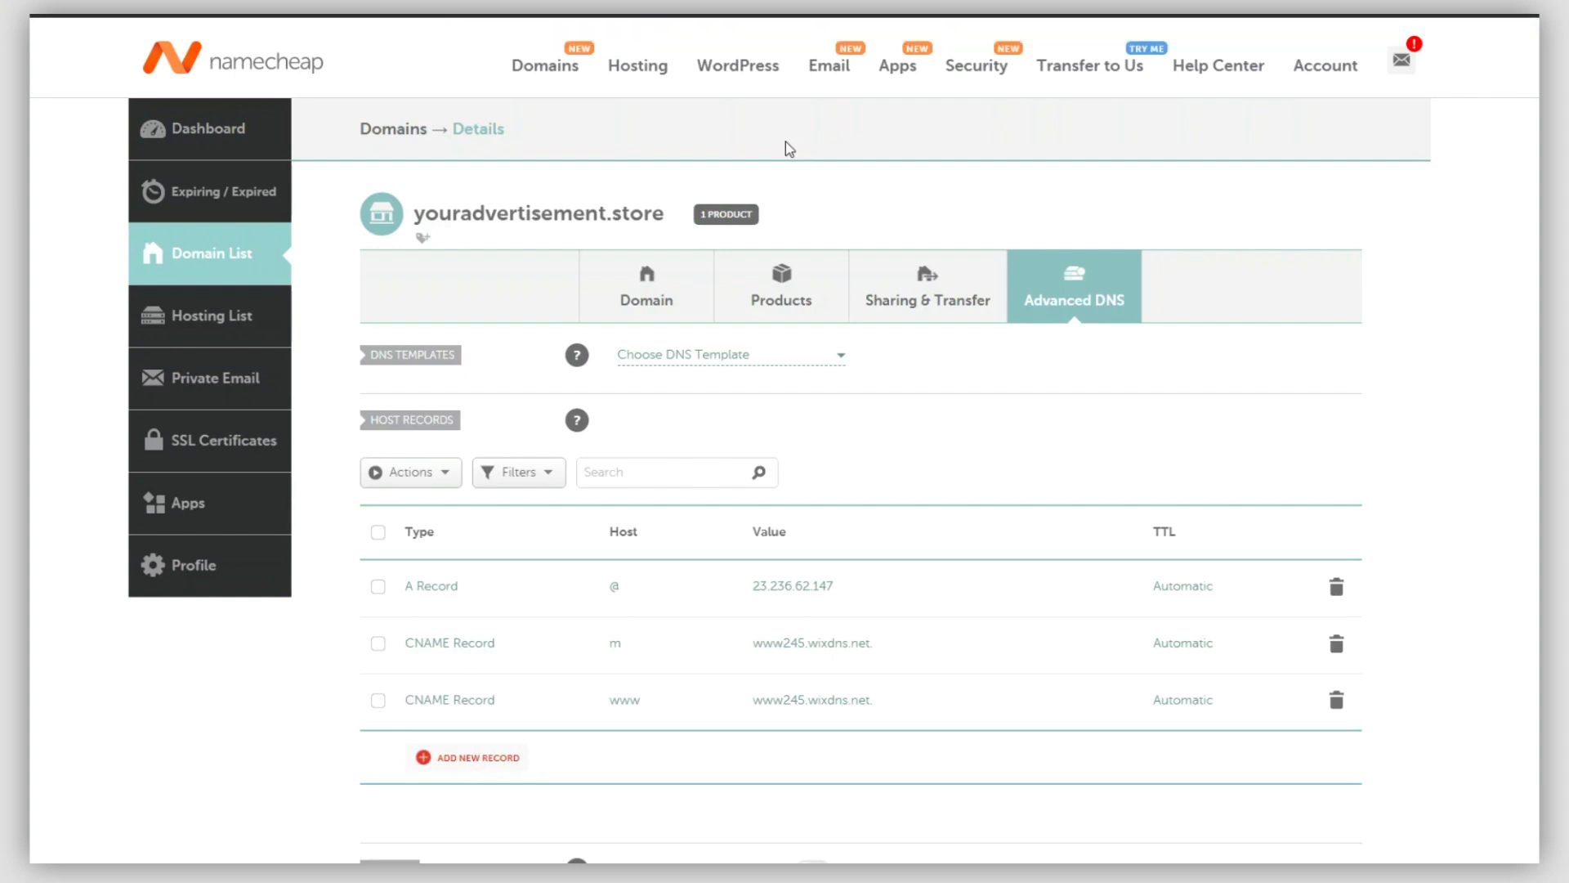